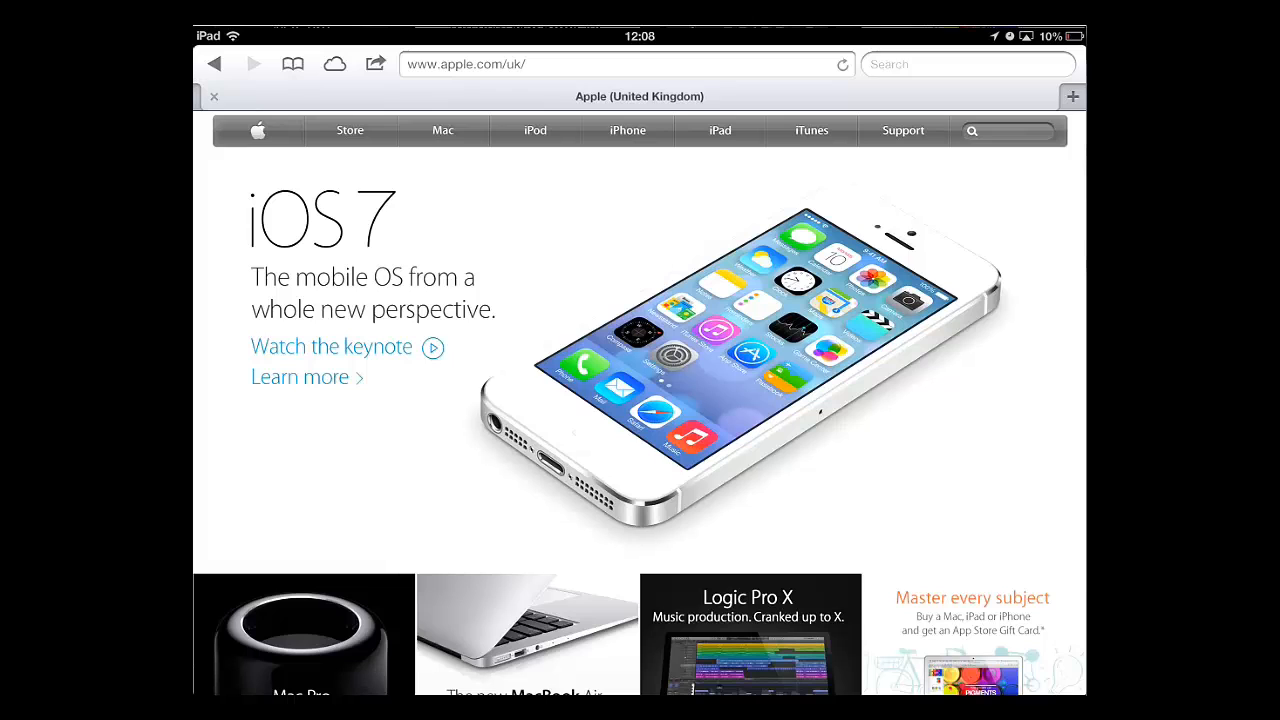
Navigate Safari to skydrive.live.com and view 'This was uploaded from the PC.docx'.
text(skydrive)
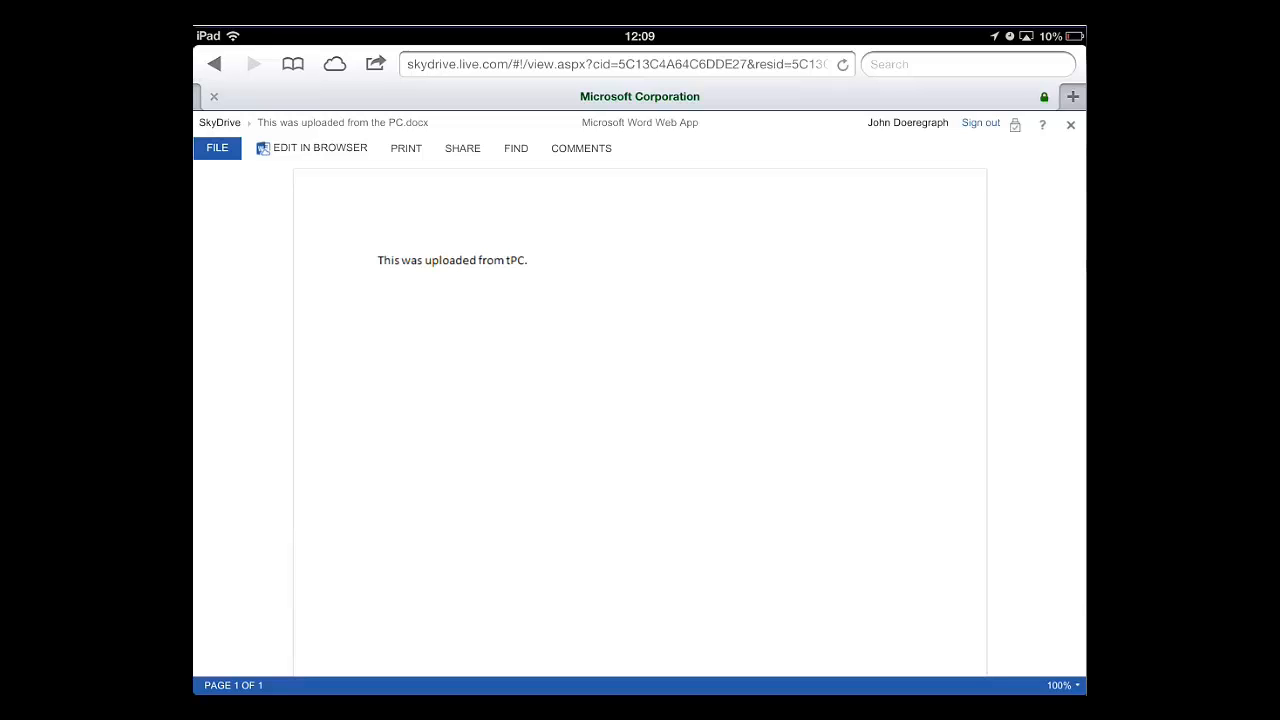
Switch to Edit in Browser and append the word 'Test' after the existing sentence.
click(320, 148)
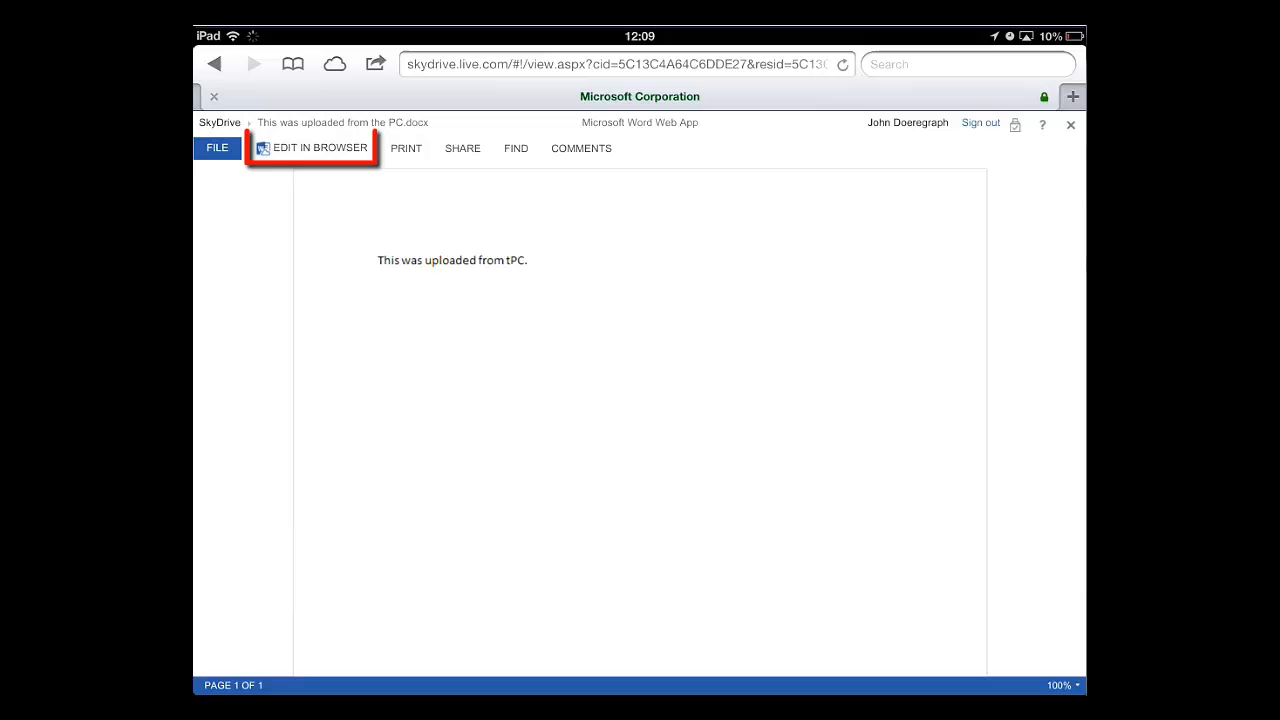
click(318, 148)
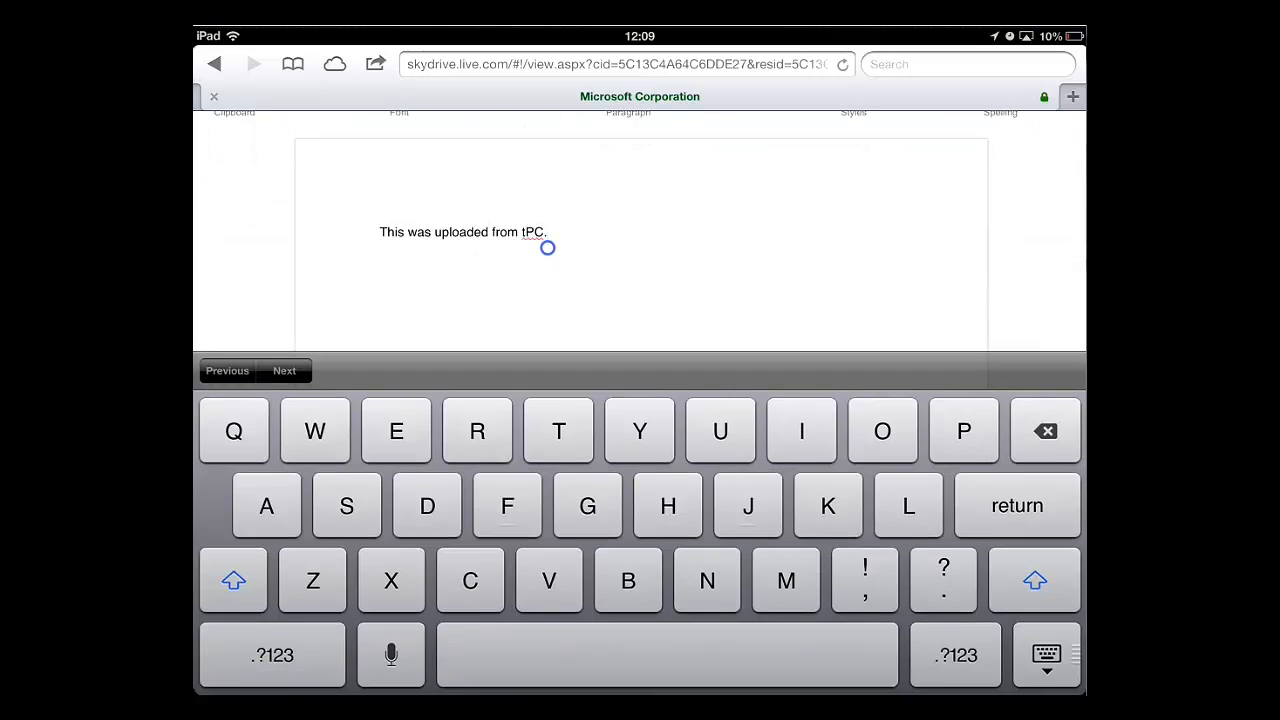
text(Test)
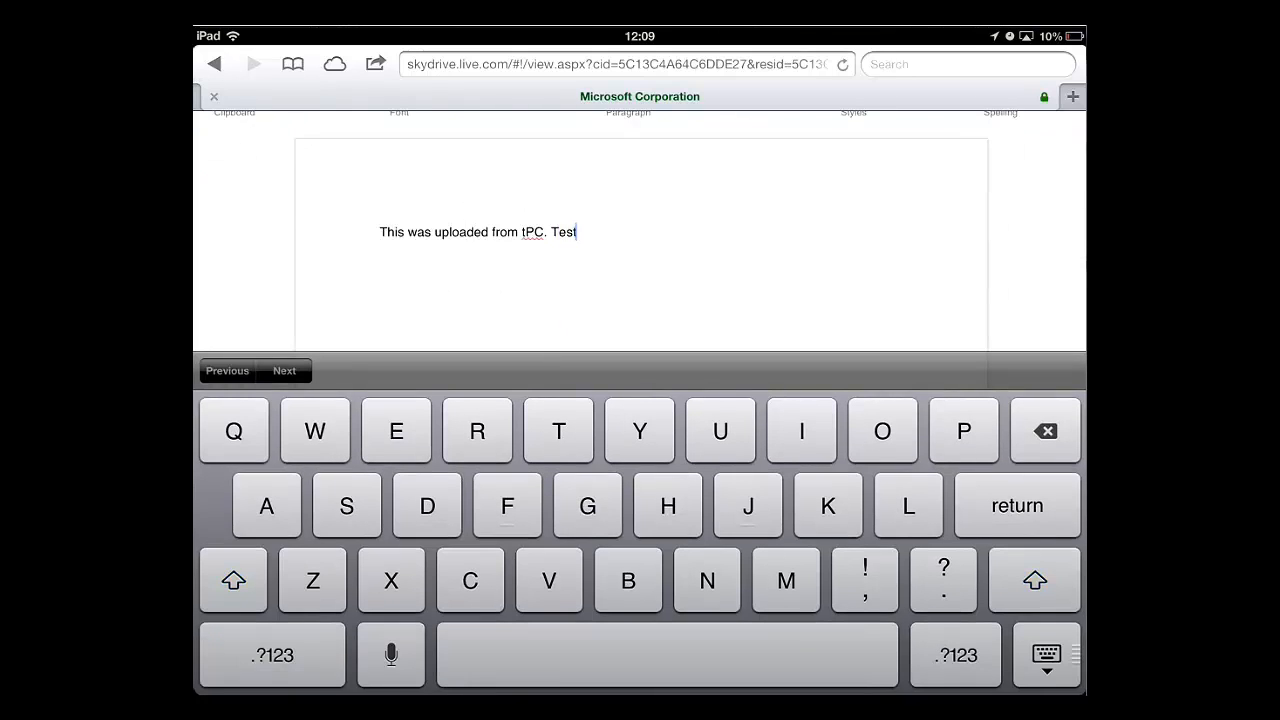
click(1046, 656)
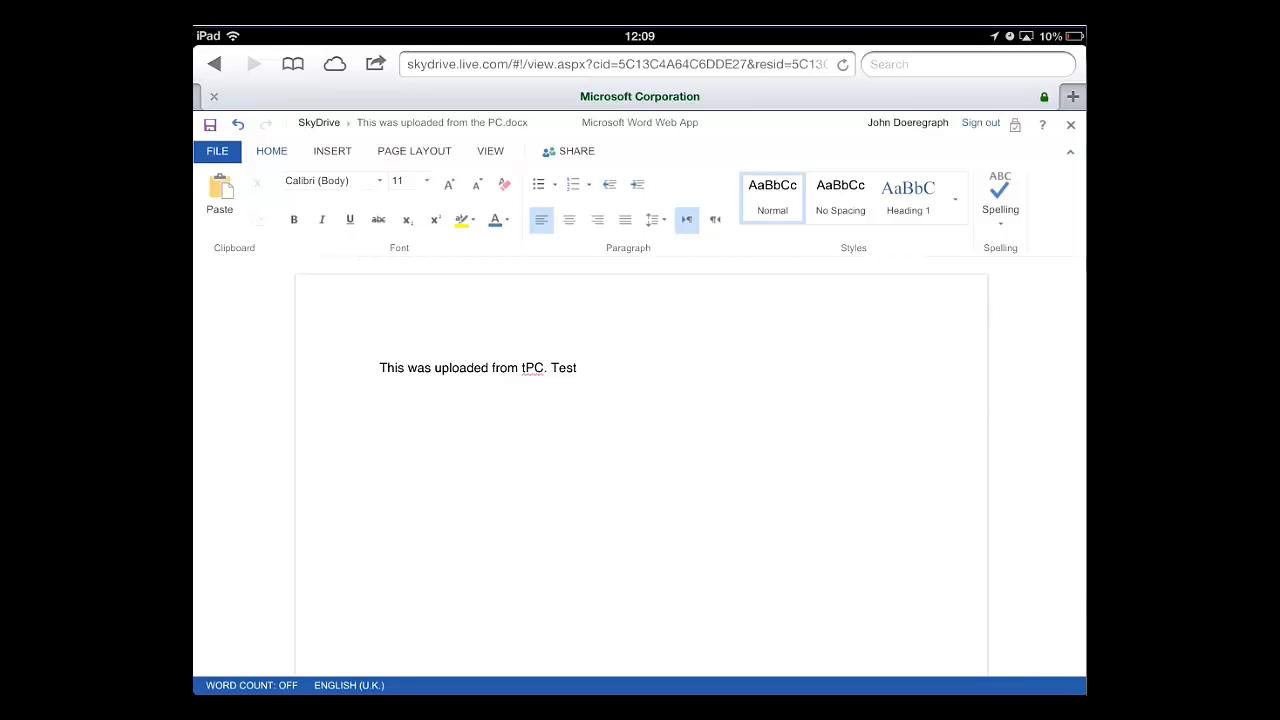
Return to the SkyDrive file list and select the Excel file 'This is uploaded from the PC'.
click(210, 124)
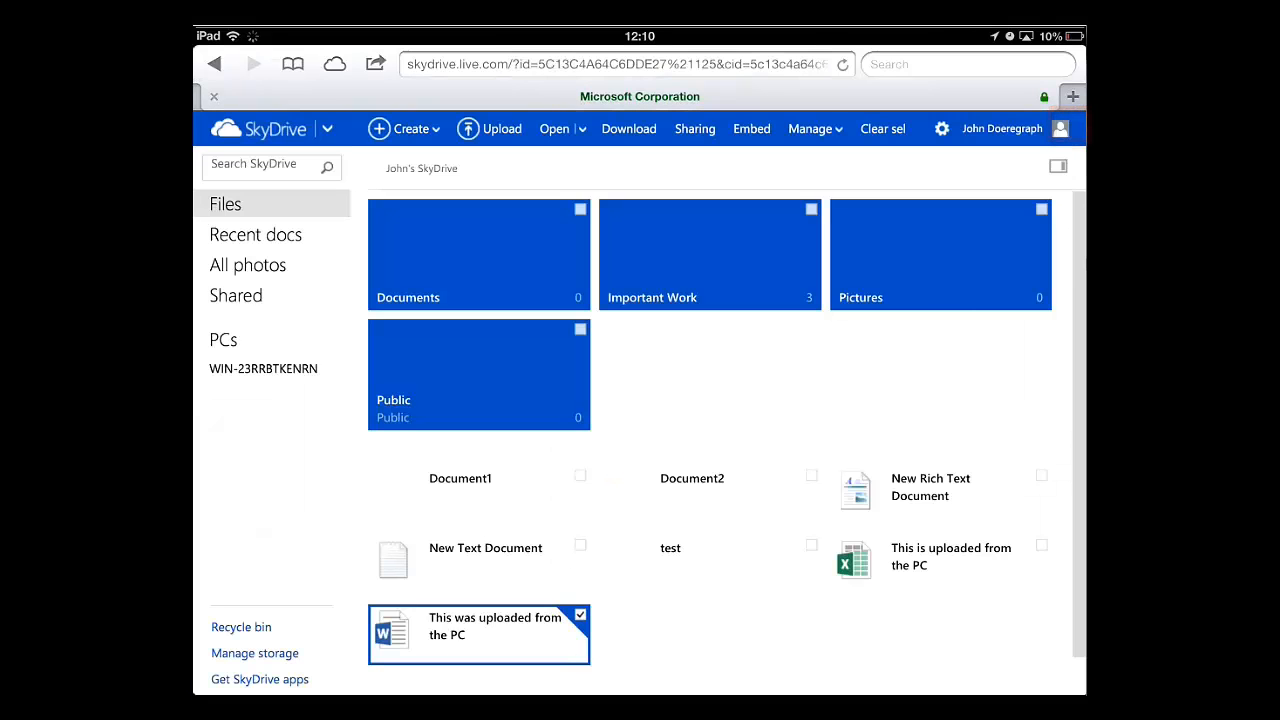
click(880, 128)
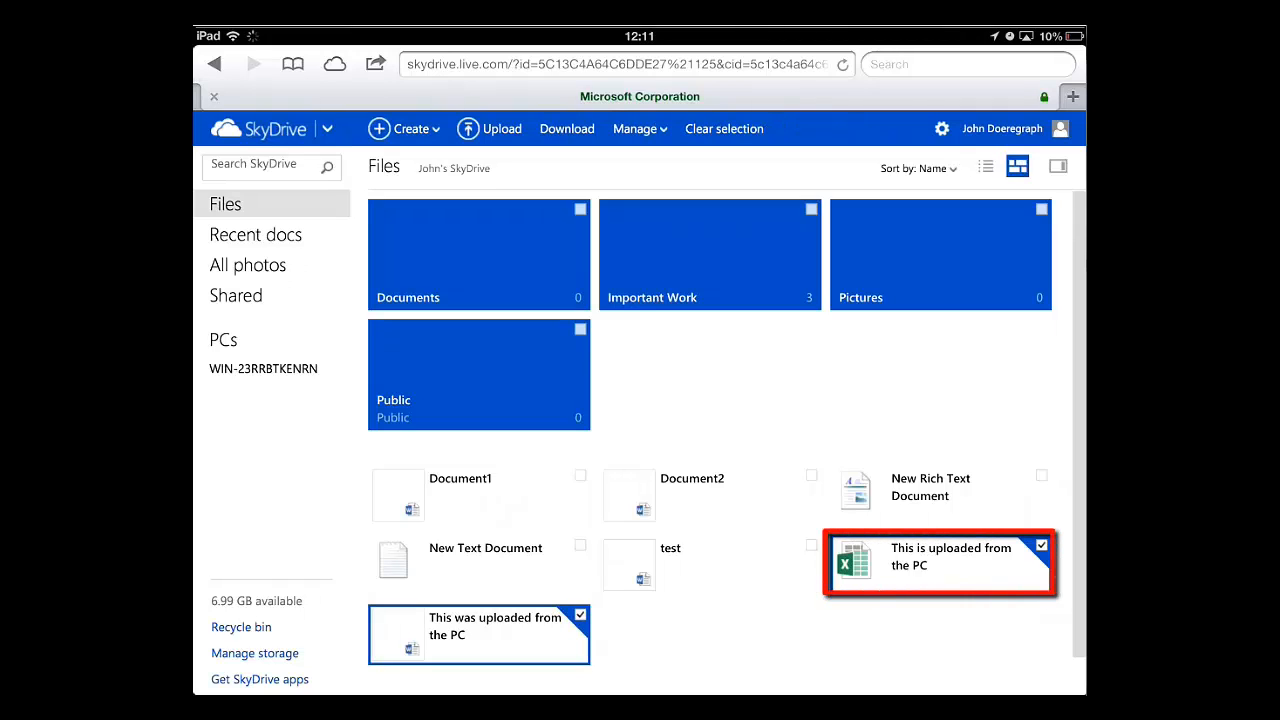
Open the spreadsheet in Excel Web App and show Edit/Cut/Copy options for the cell containing 'This'.
double_click(938, 556)
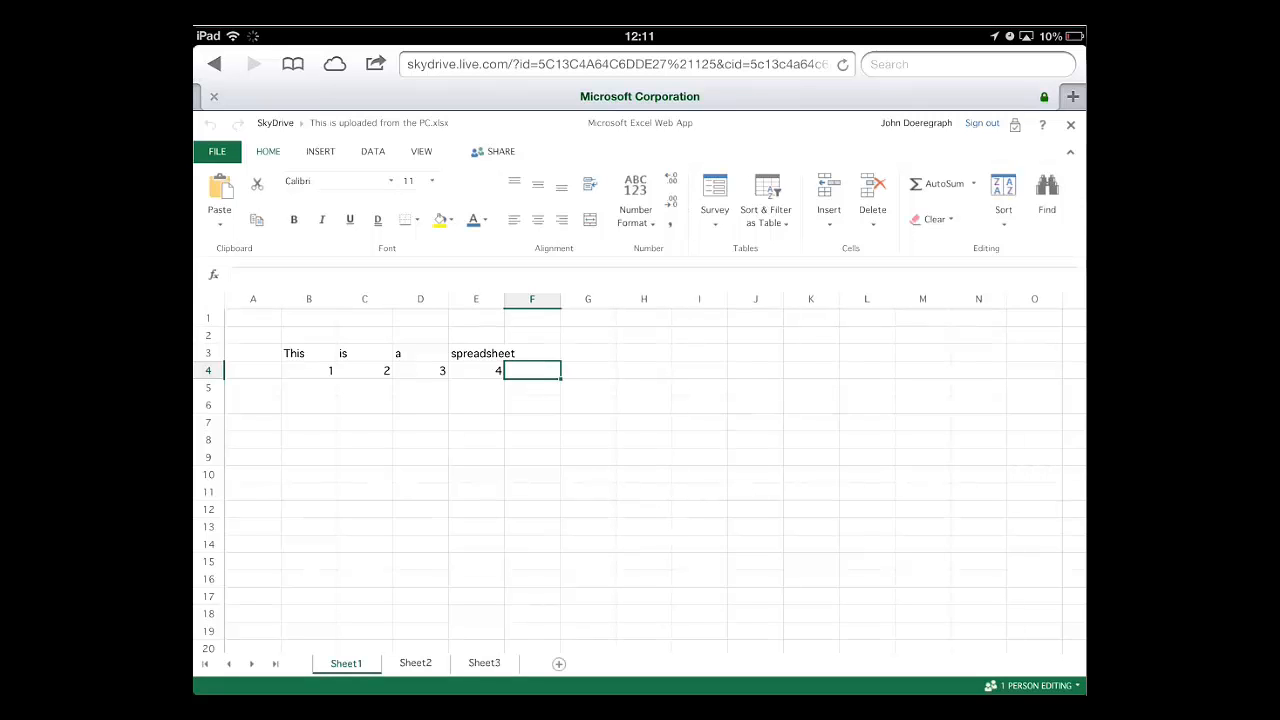
right_click(292, 352)
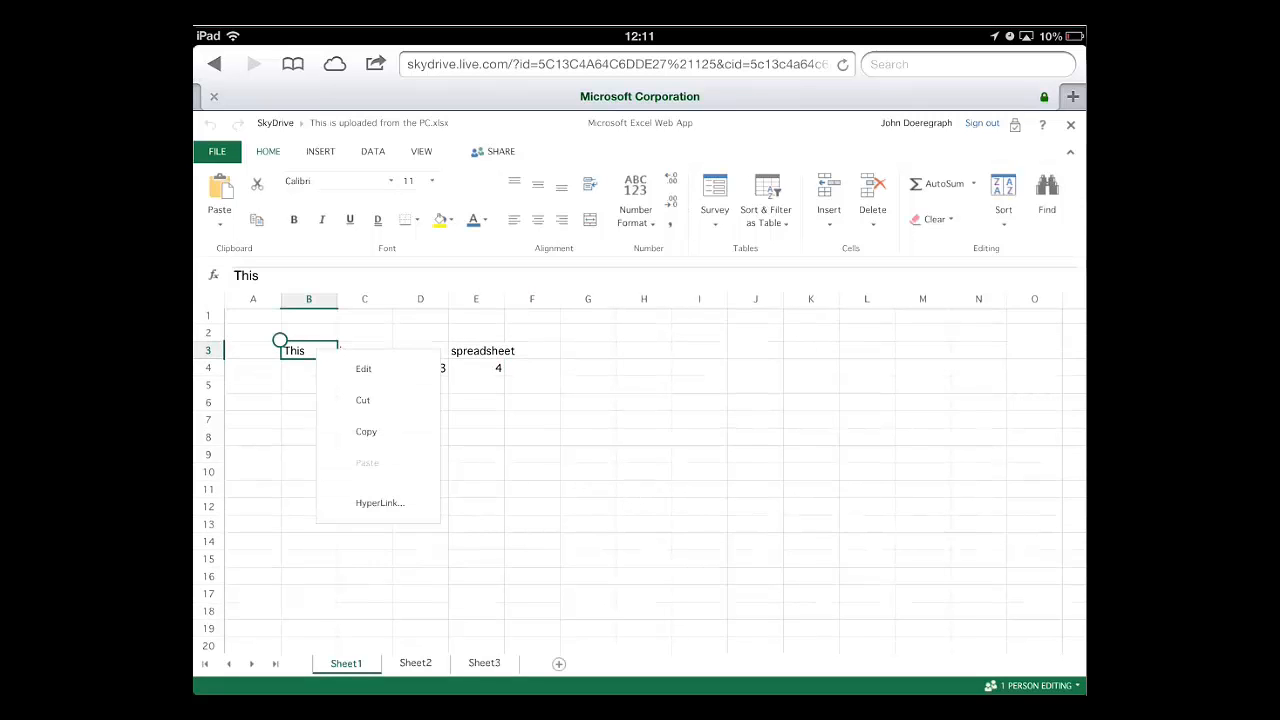